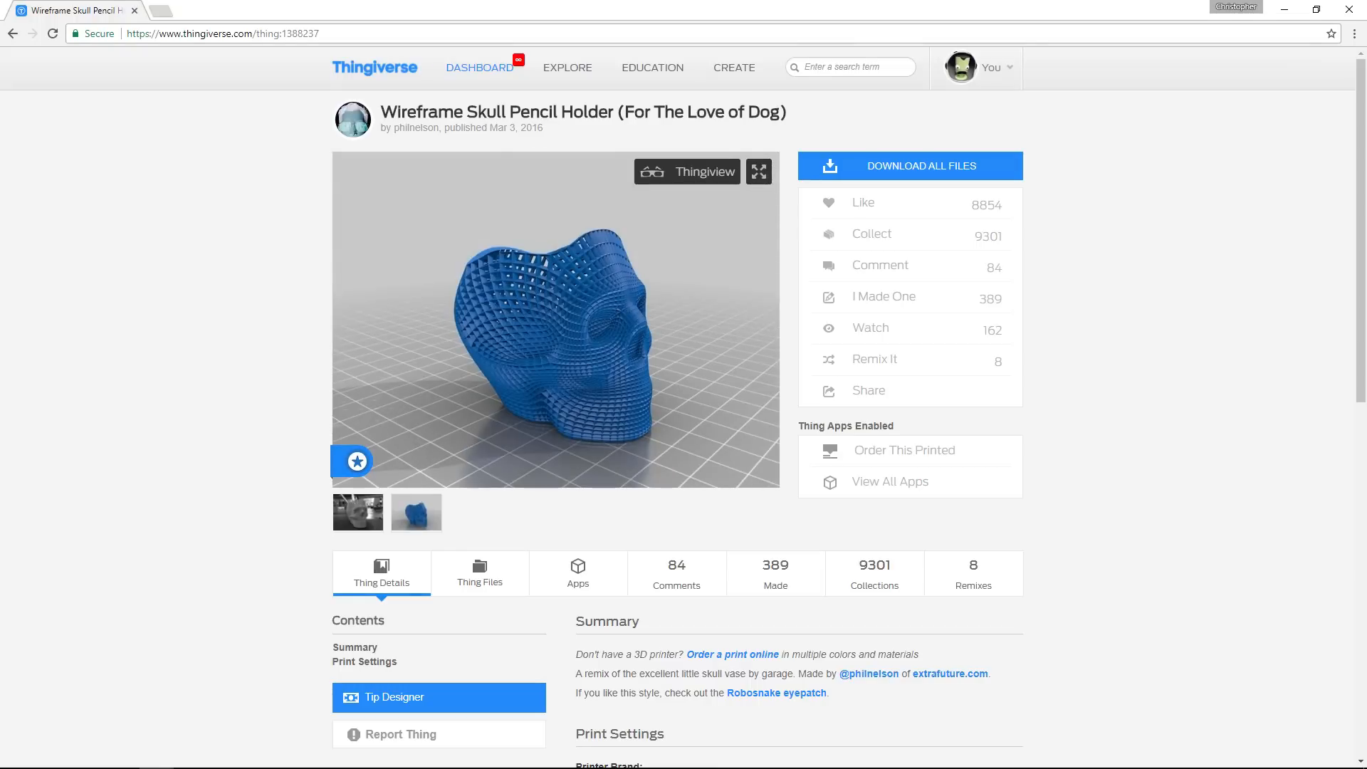
Preview the Wireframe Skull Pencil Holder in Thingiview and rotate it to inspect its sides
left_click(687, 171)
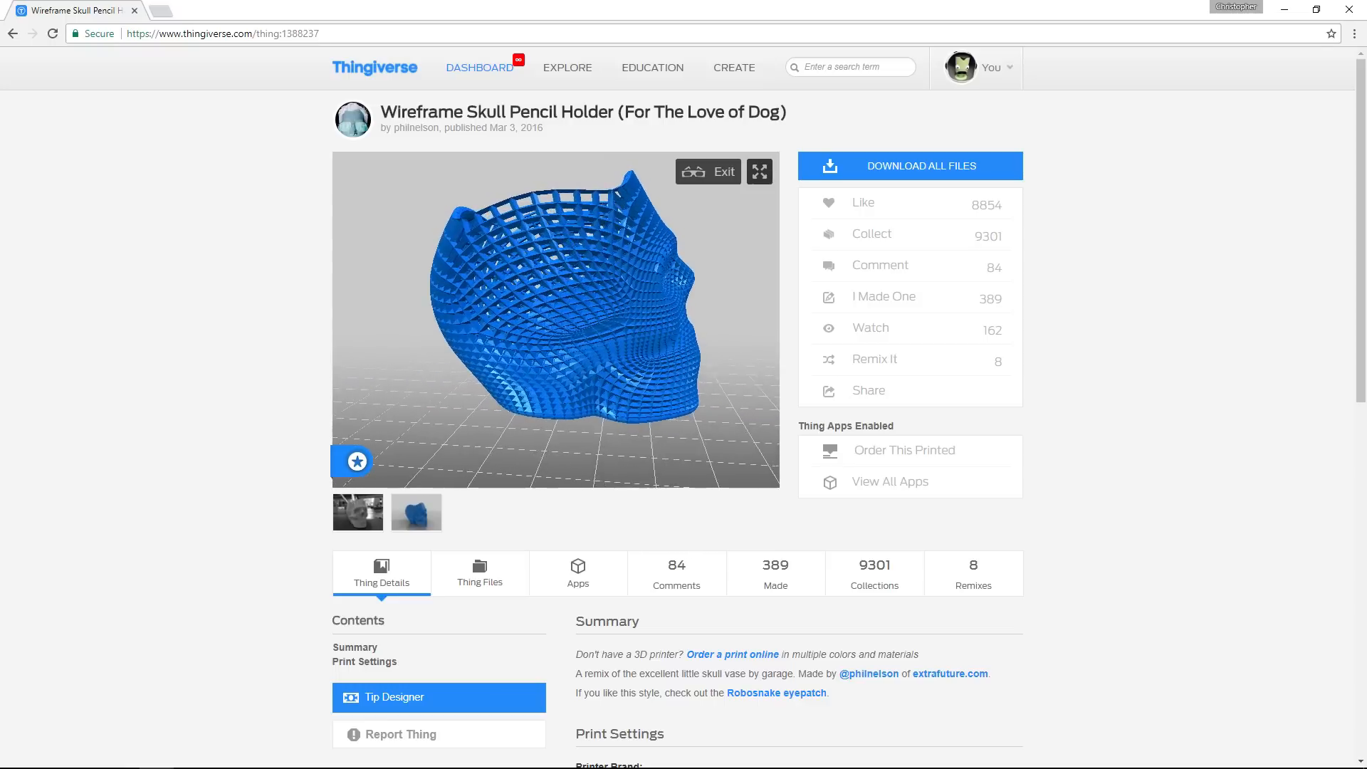
left_click_drag(610, 305, 541, 279)
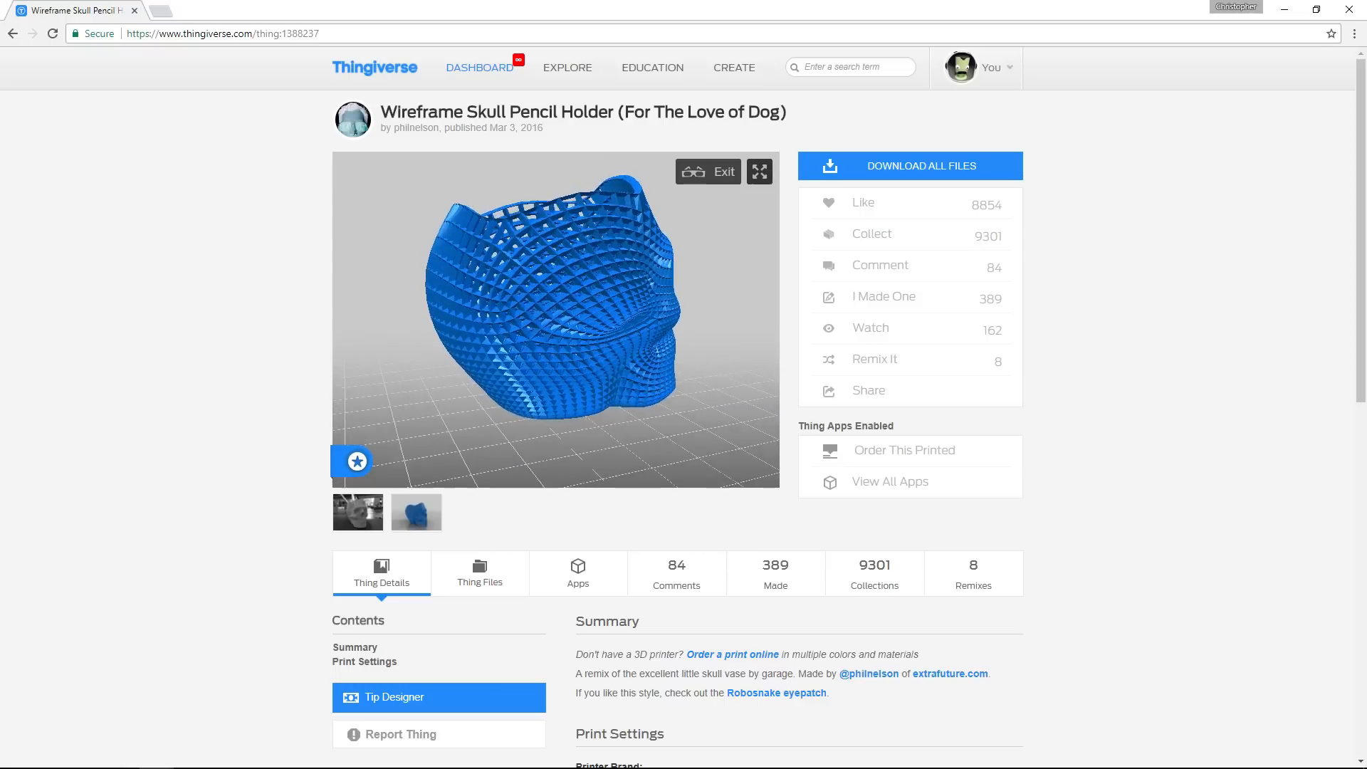
left_click_drag(523, 314, 593, 296)
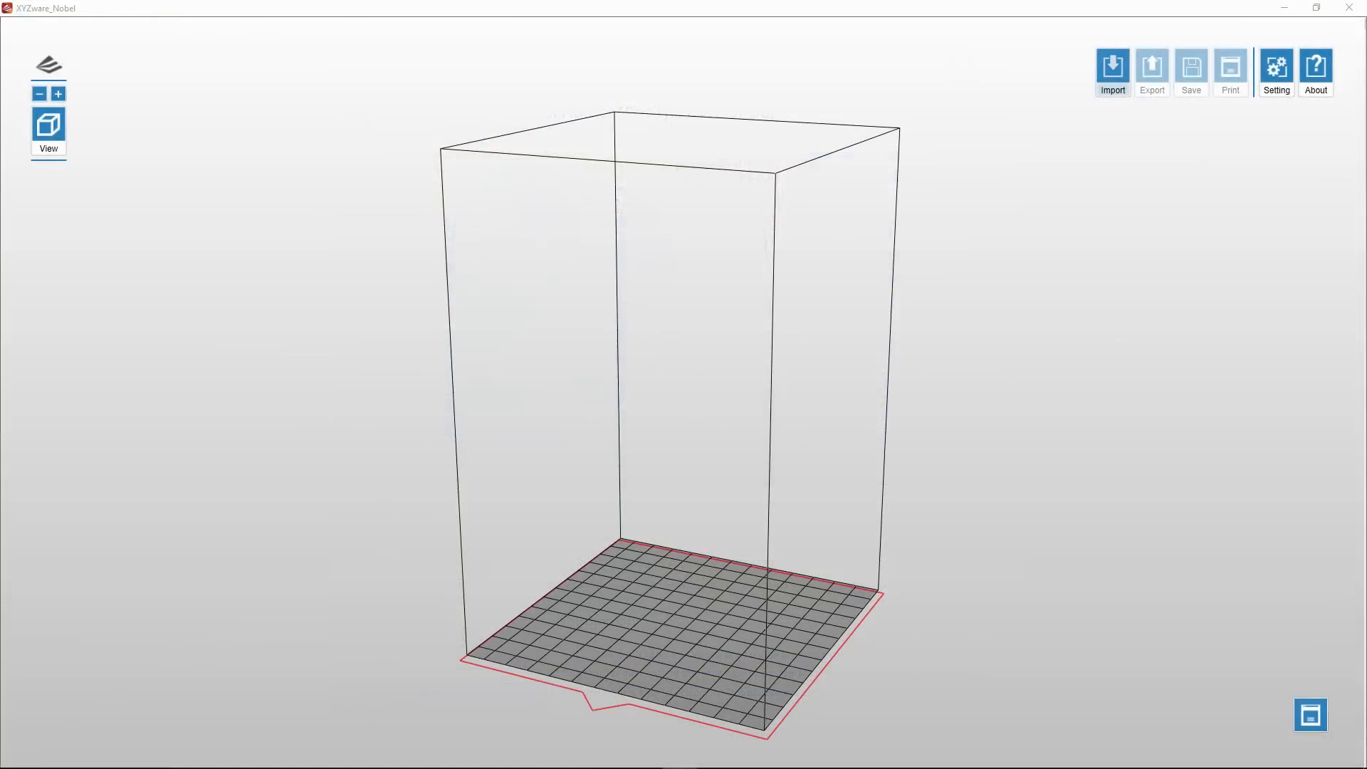
Import skull_art (repaired) (repaired).stl onto the XYZware build plate
left_click(1112, 70)
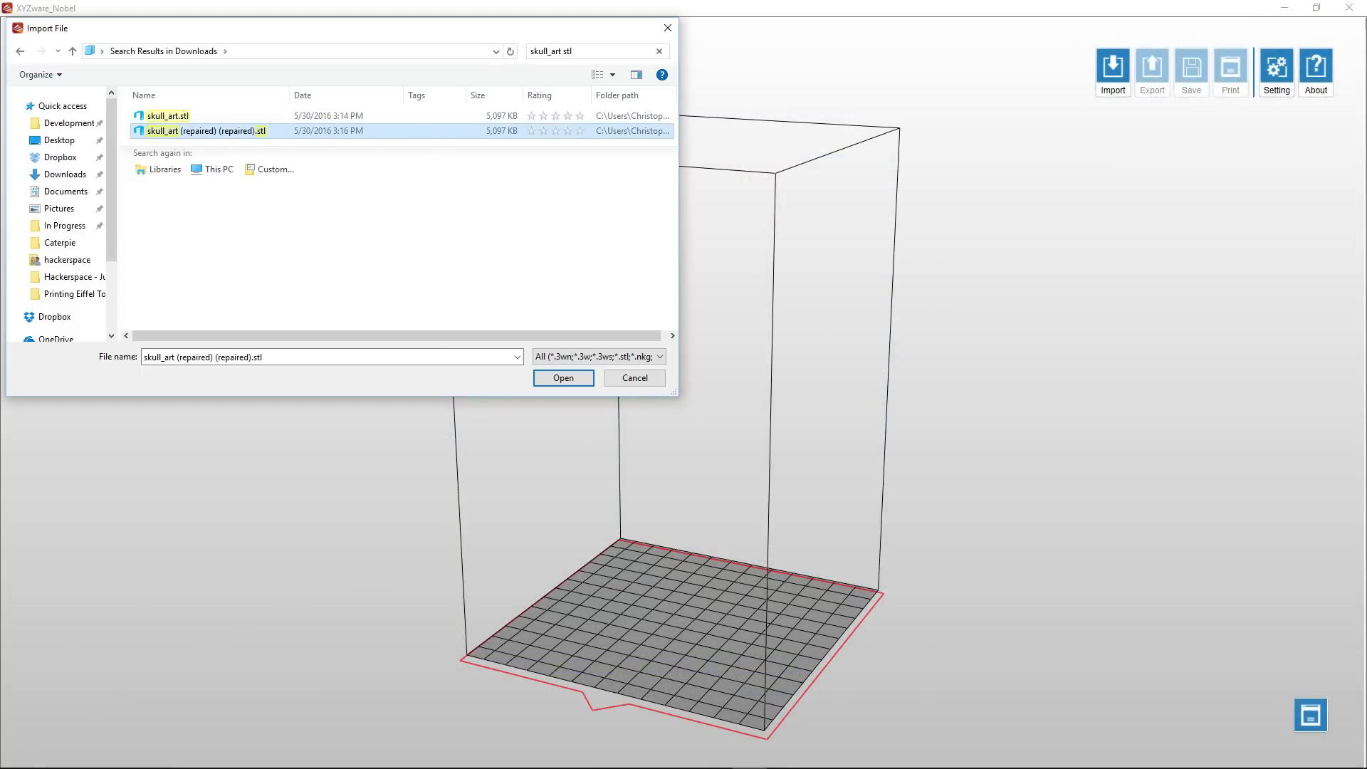
left_click(563, 377)
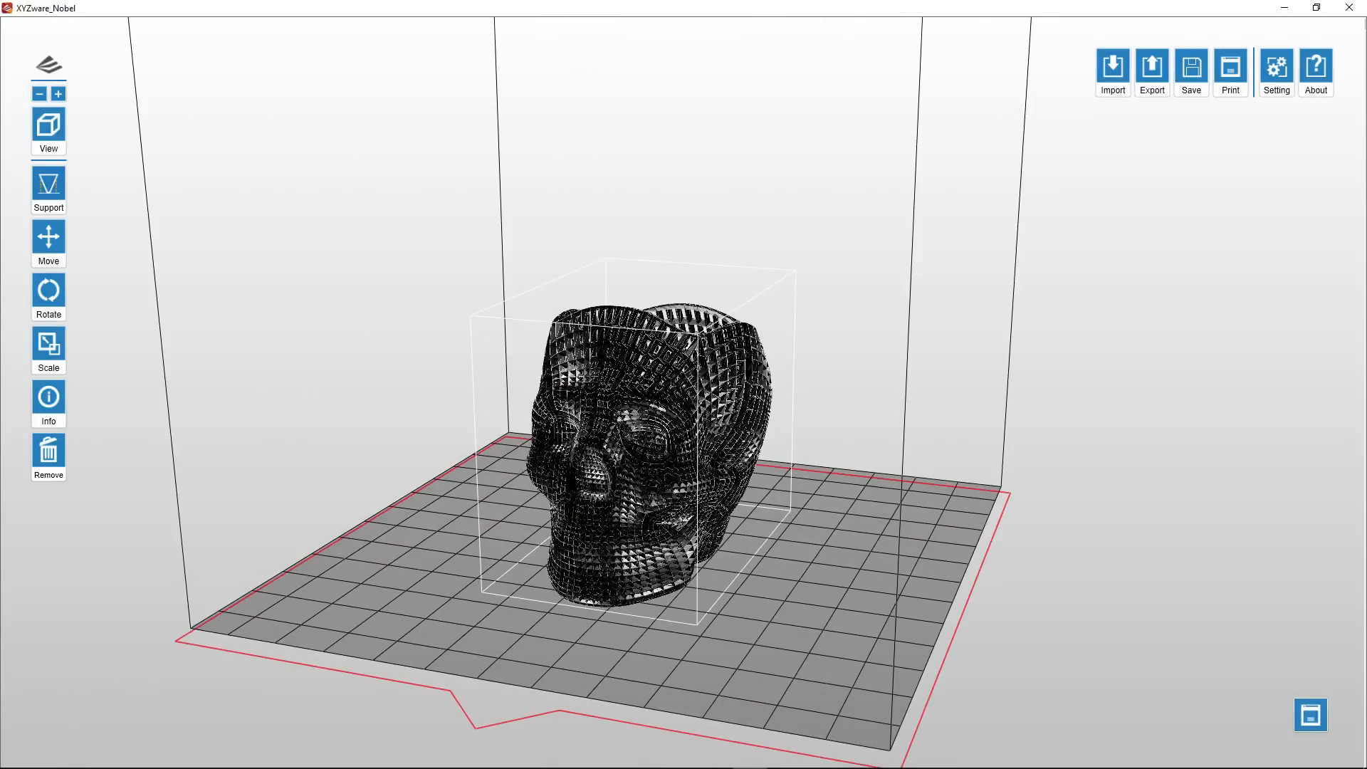
Export the skull with Clear resin, 0.1 mm layer height and Normal quality
left_click(1150, 70)
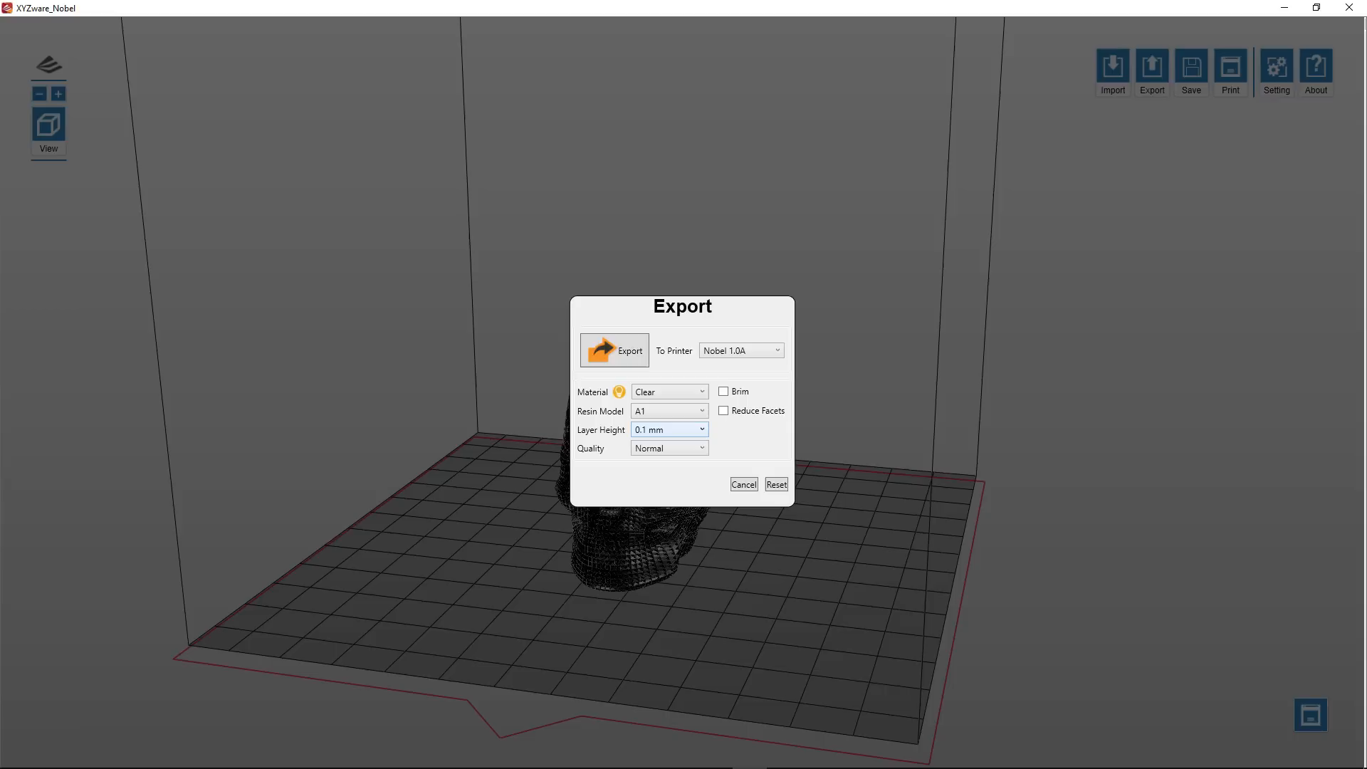
left_click(613, 350)
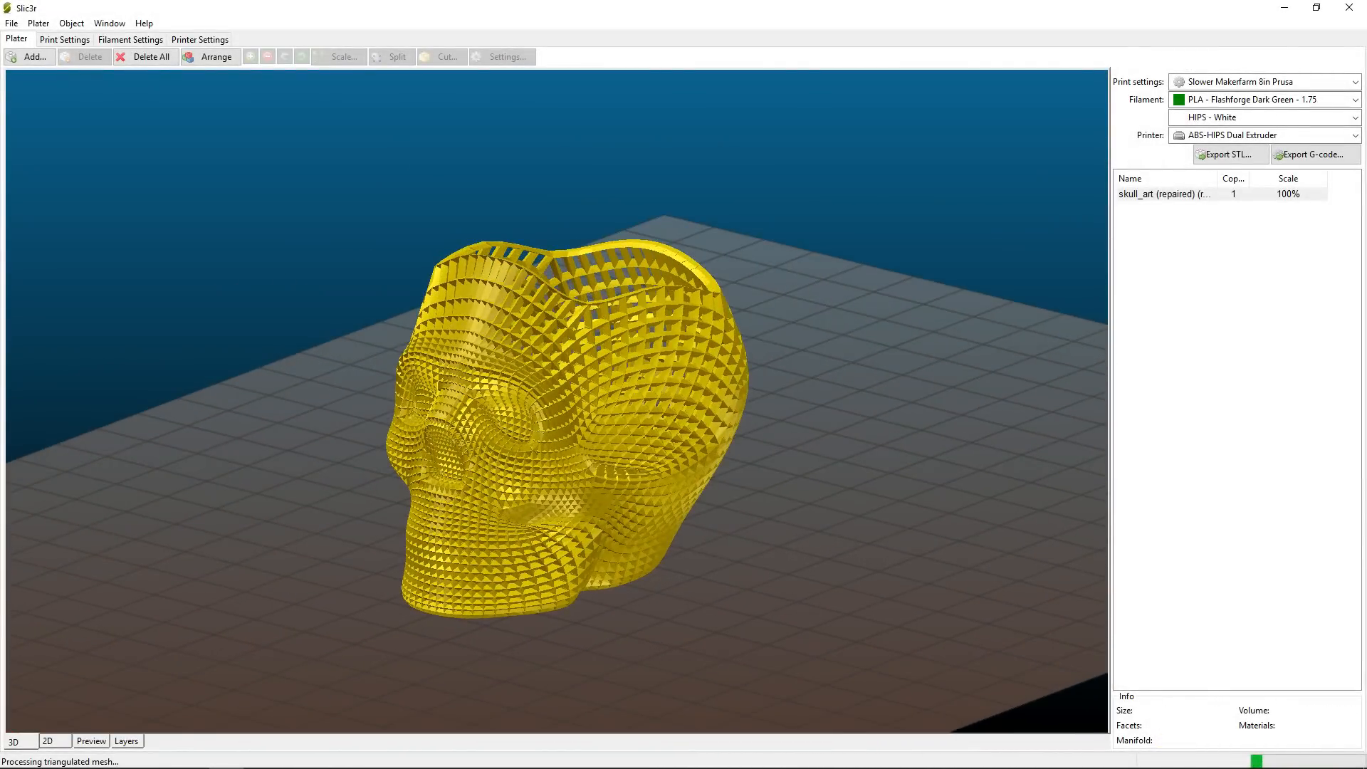
Show Slic3r's Preview of the sliced skull's layered toolpaths
left_click(90, 741)
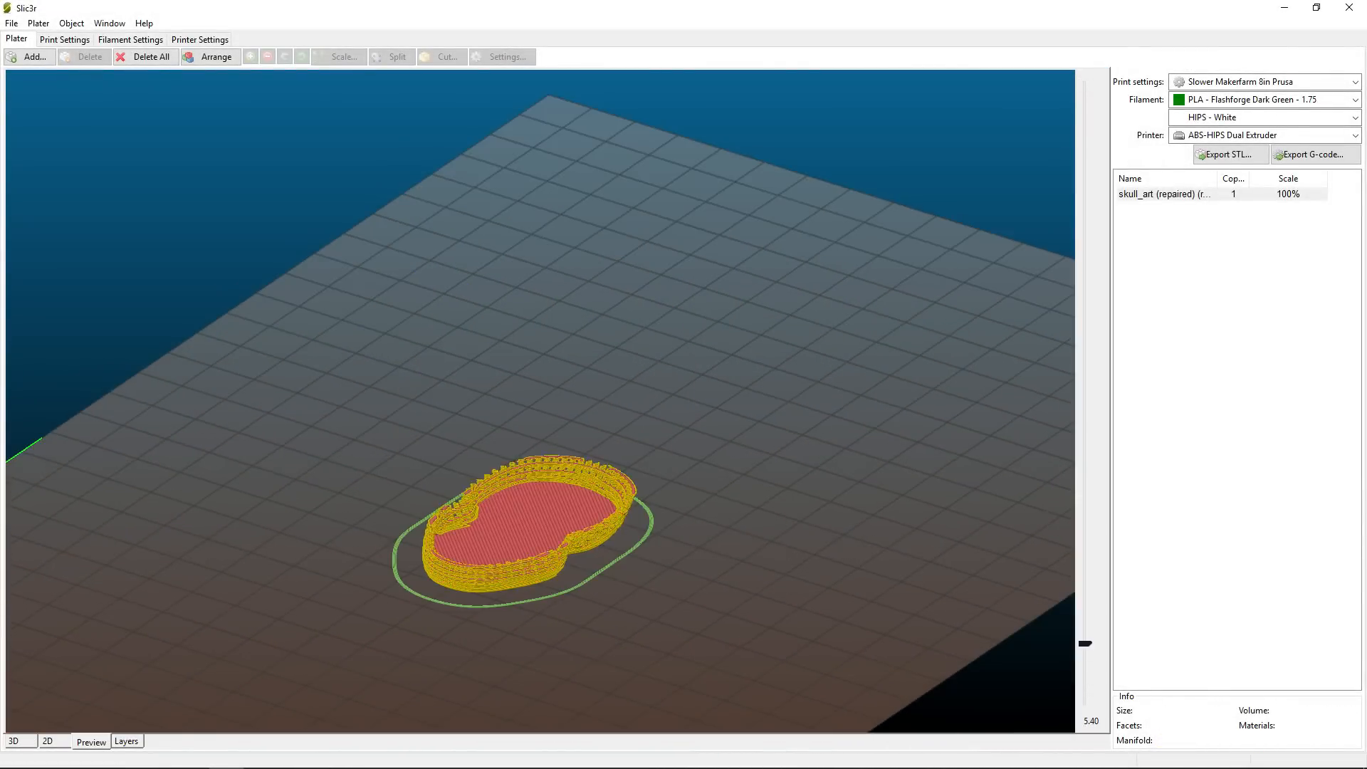